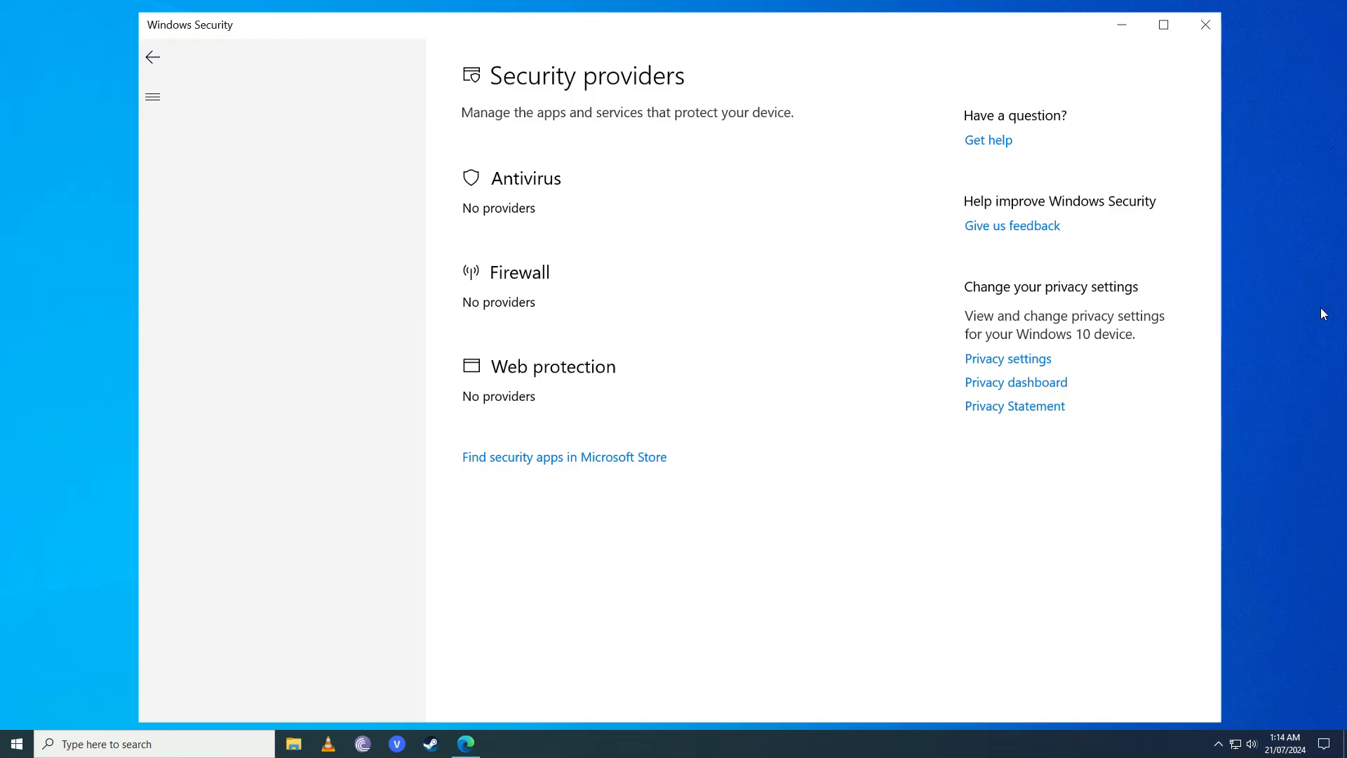
Step: Close Windows Security and run regedit, reaching the permission prompt
click(17, 744)
text(regedit)
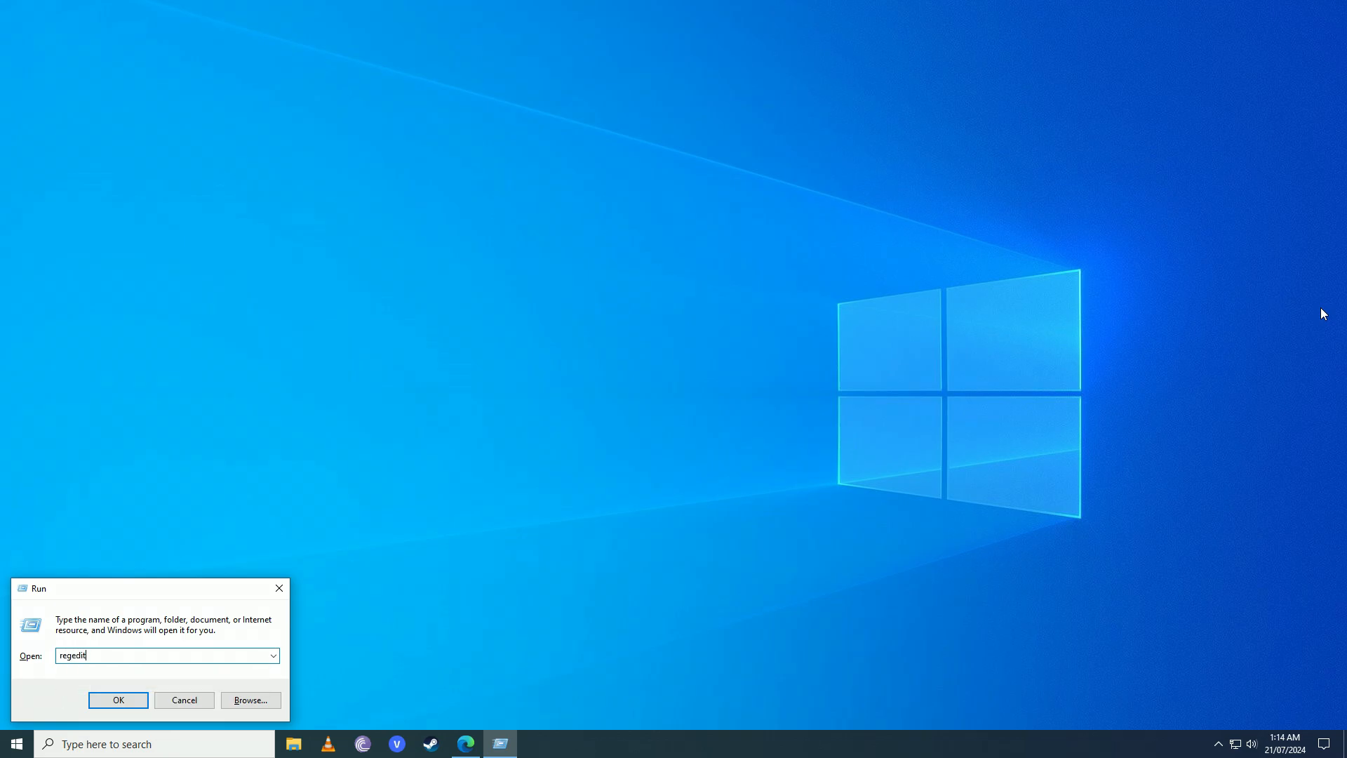
click(118, 698)
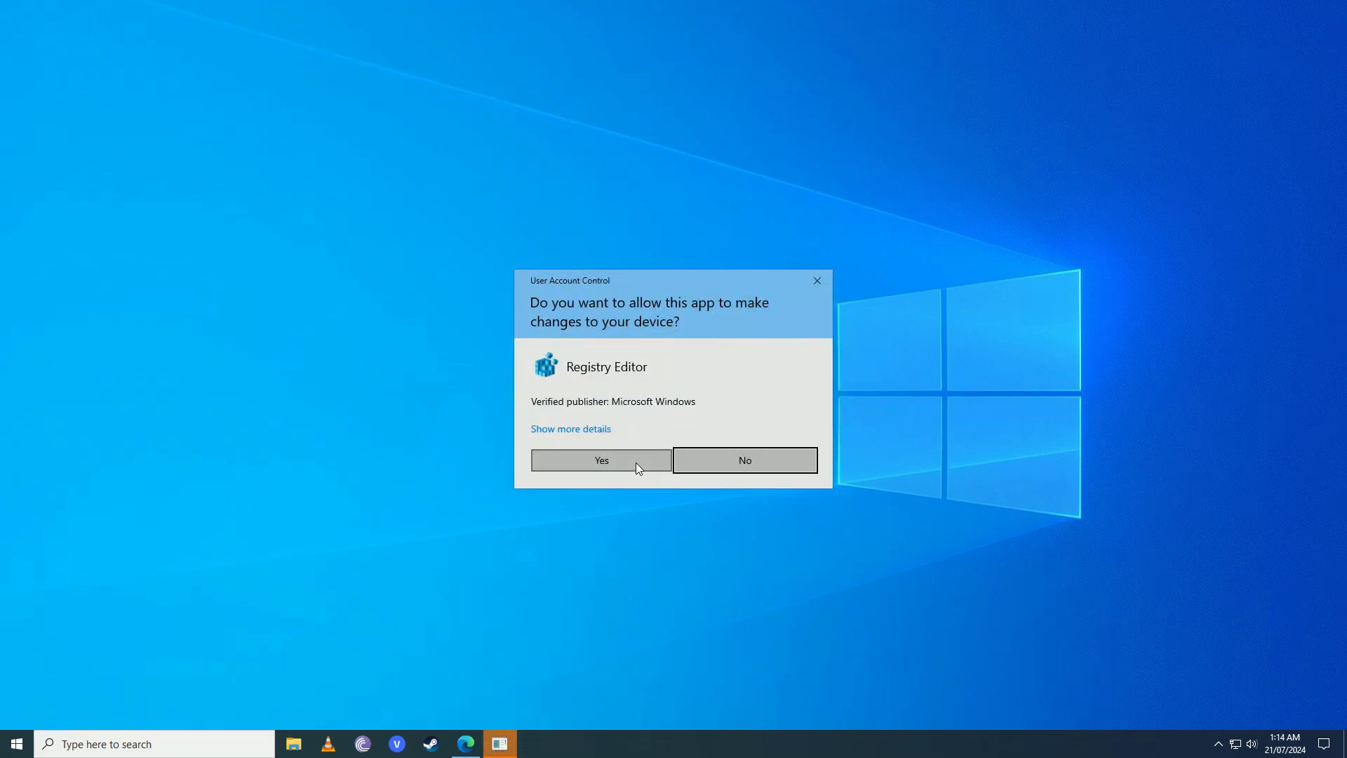
Step: Allow changes and browse to HKEY_LOCAL_MACHINE\SOFTWARE\Microsoft\Windows Defender to select its values
click(600, 461)
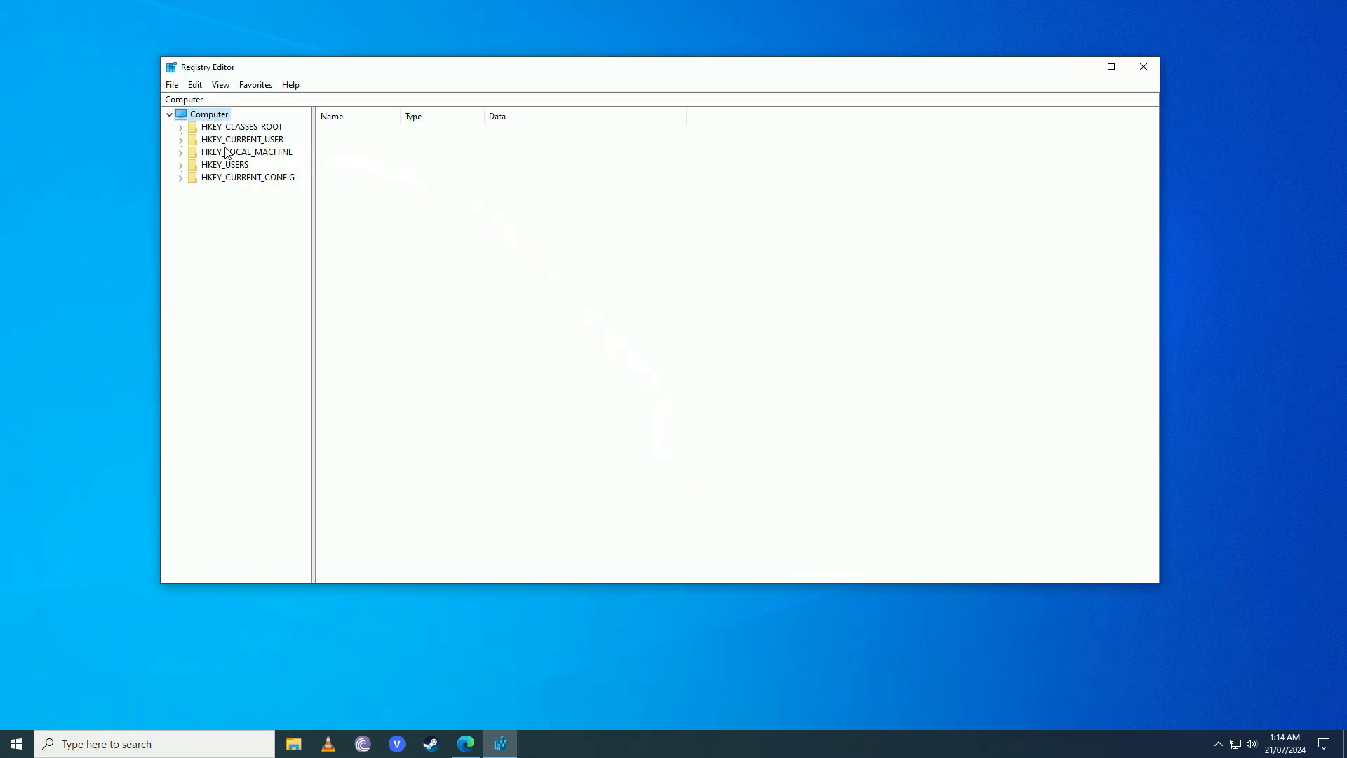
click(247, 151)
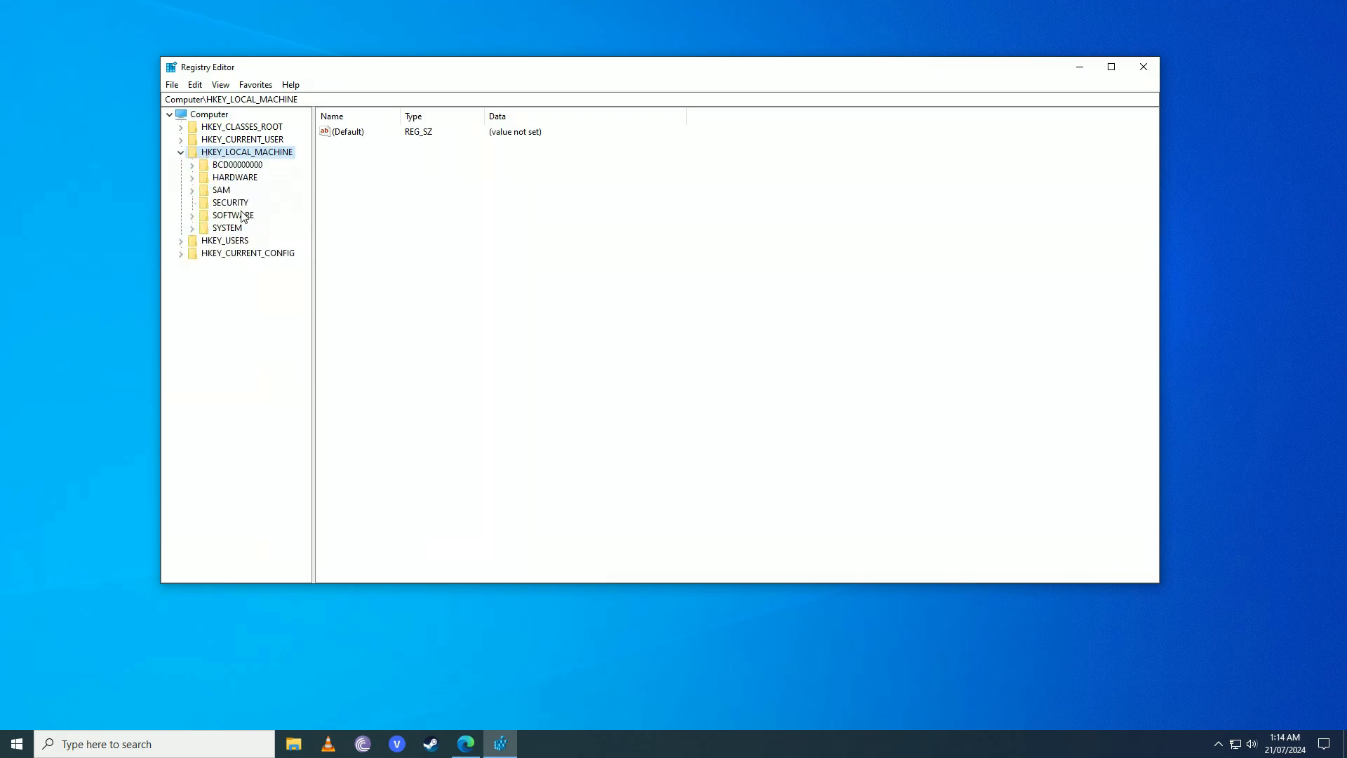
double_click(232, 215)
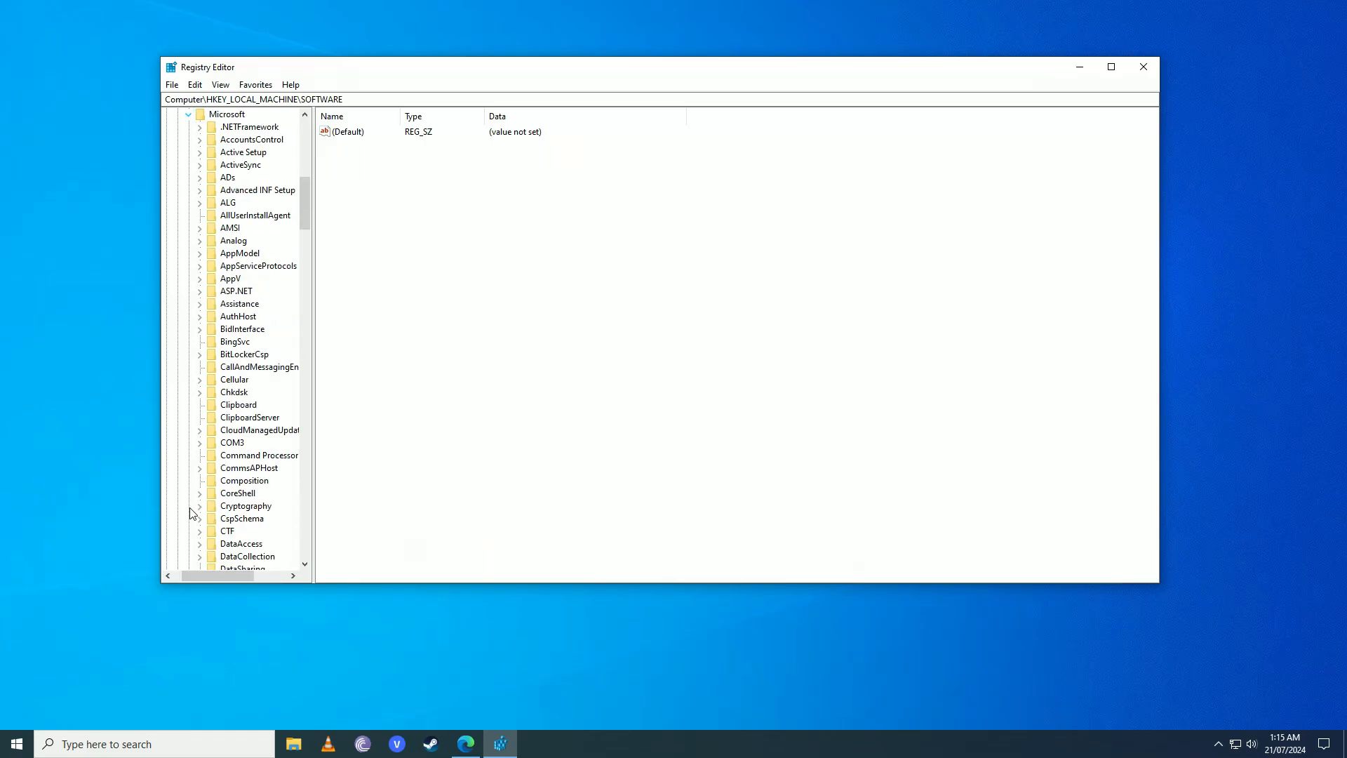
scroll(down, 3)
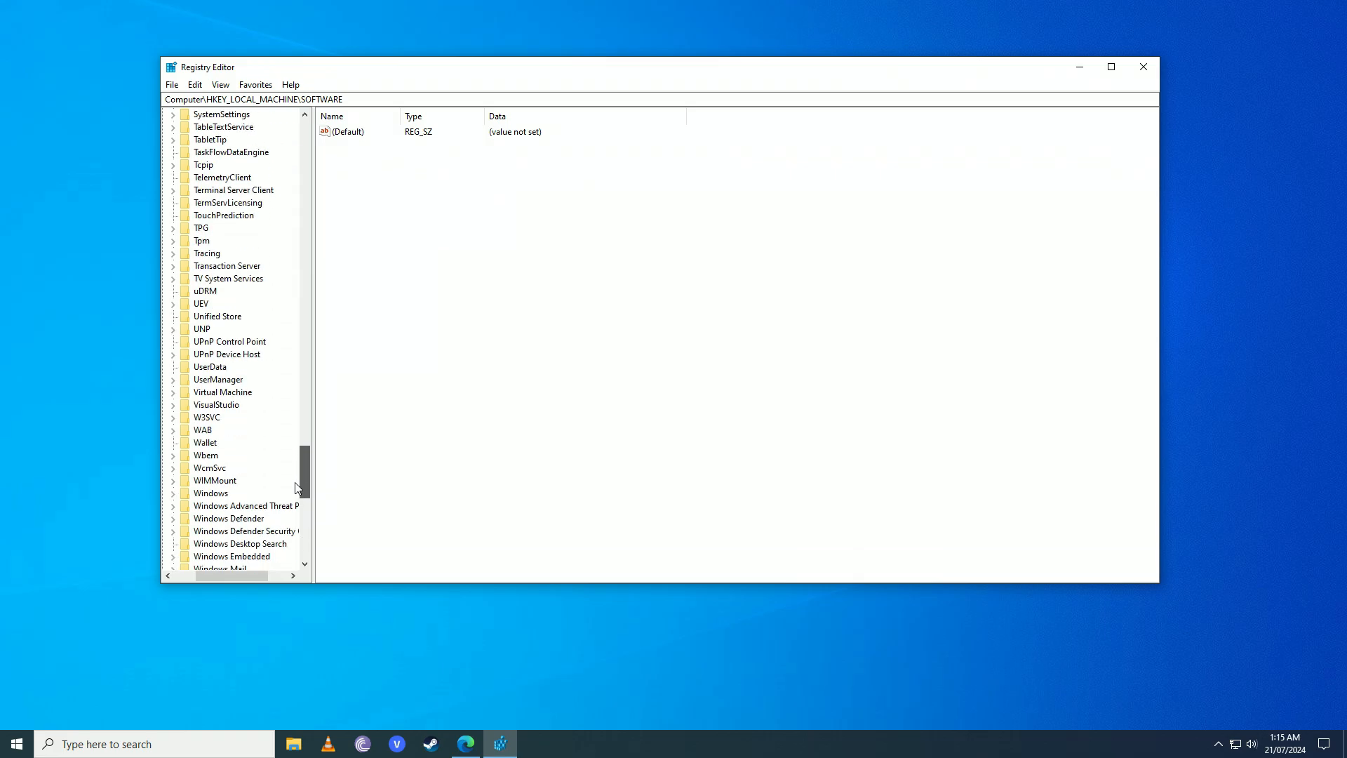
click(229, 404)
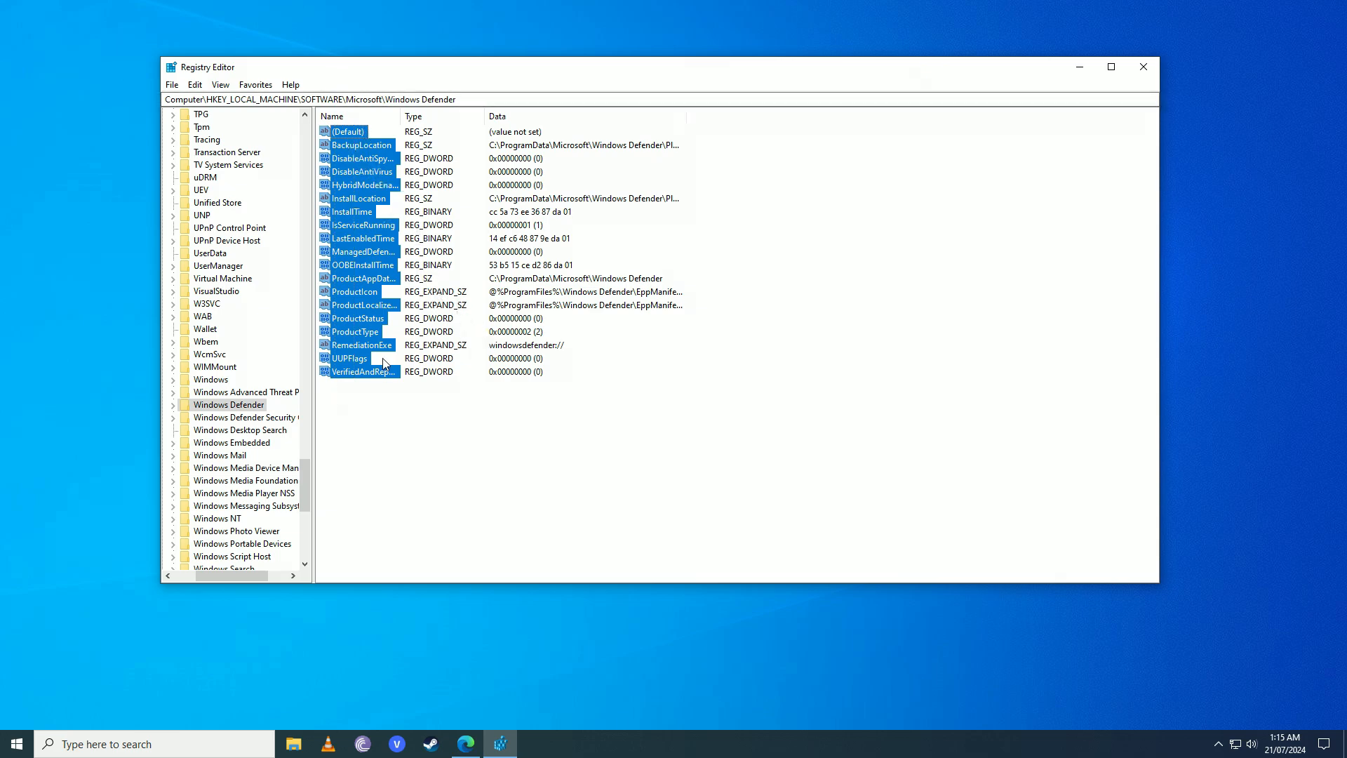
mouse_move(1140, 77)
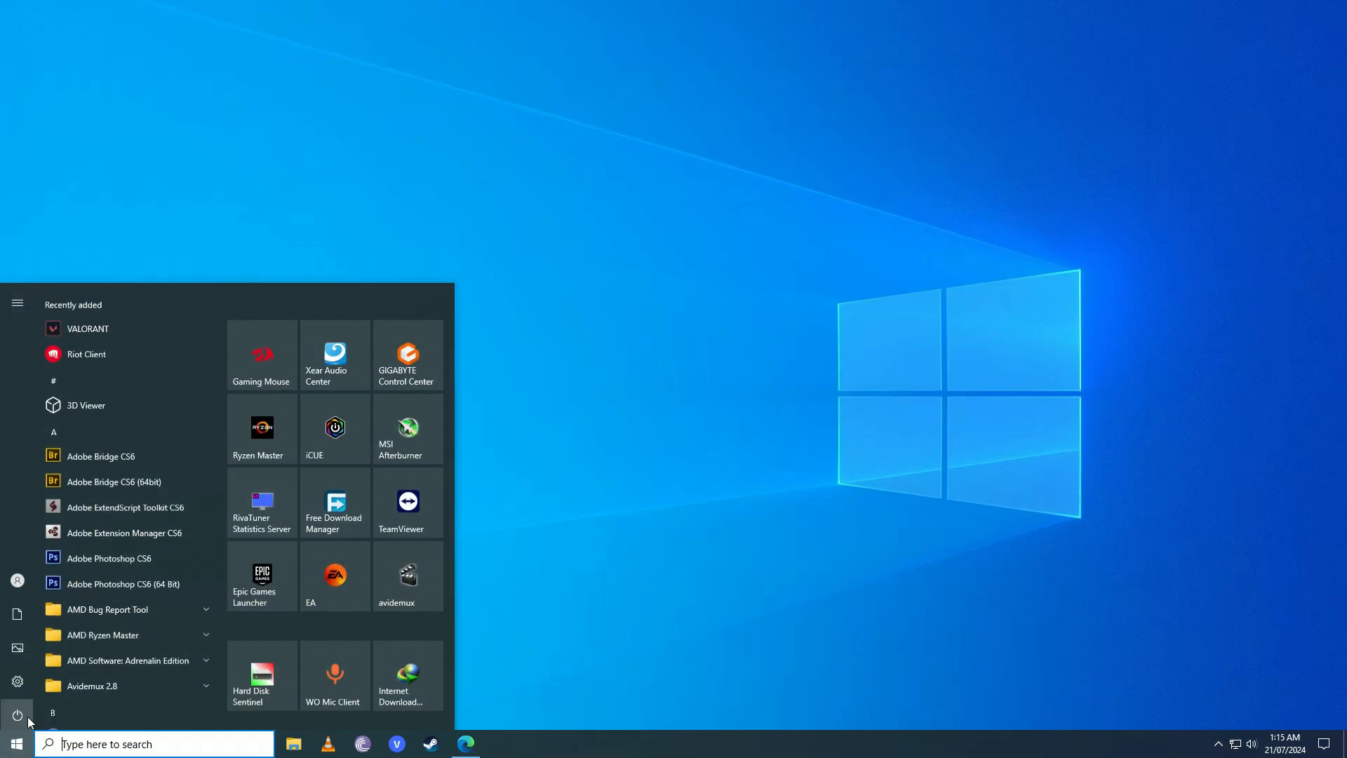
Step: Close Registry Editor and search the taskbar for 'virus & threat protection'
click(17, 714)
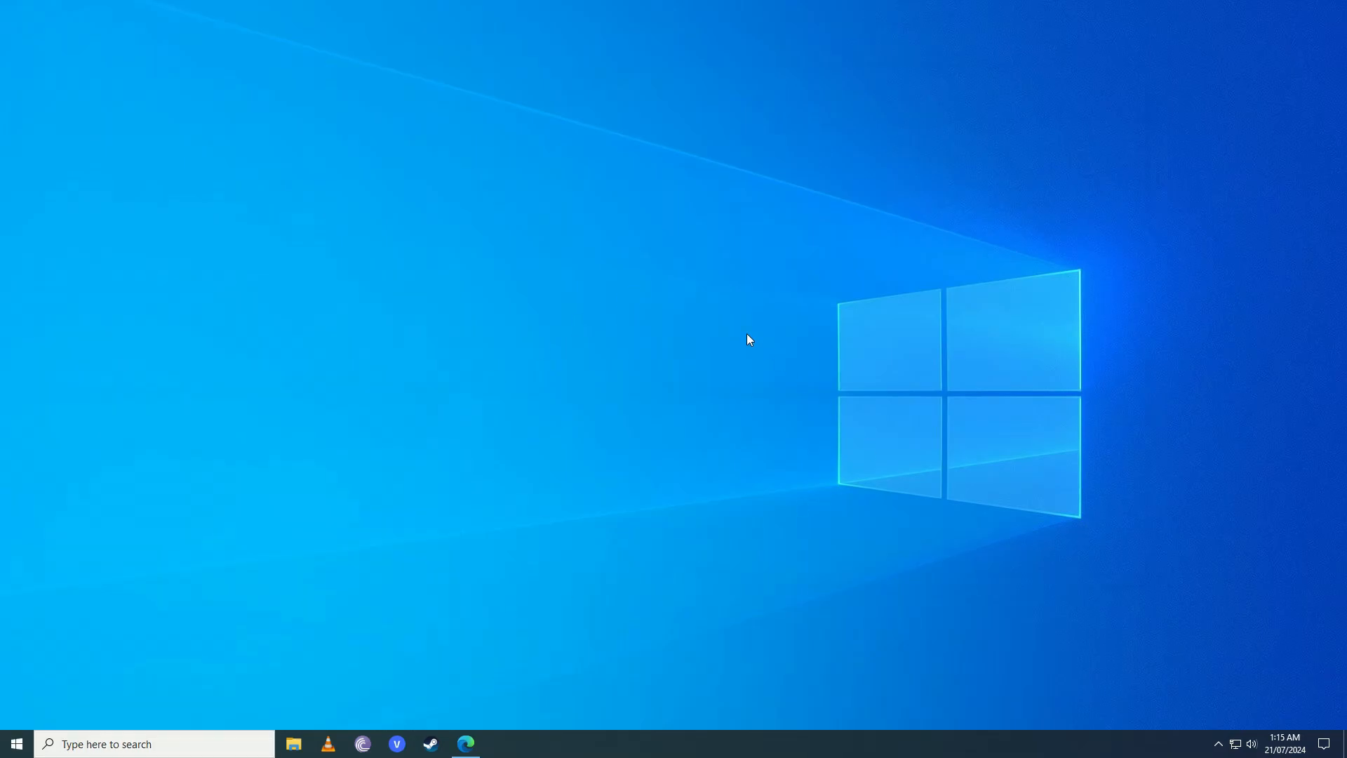
text(virus & threat protection)
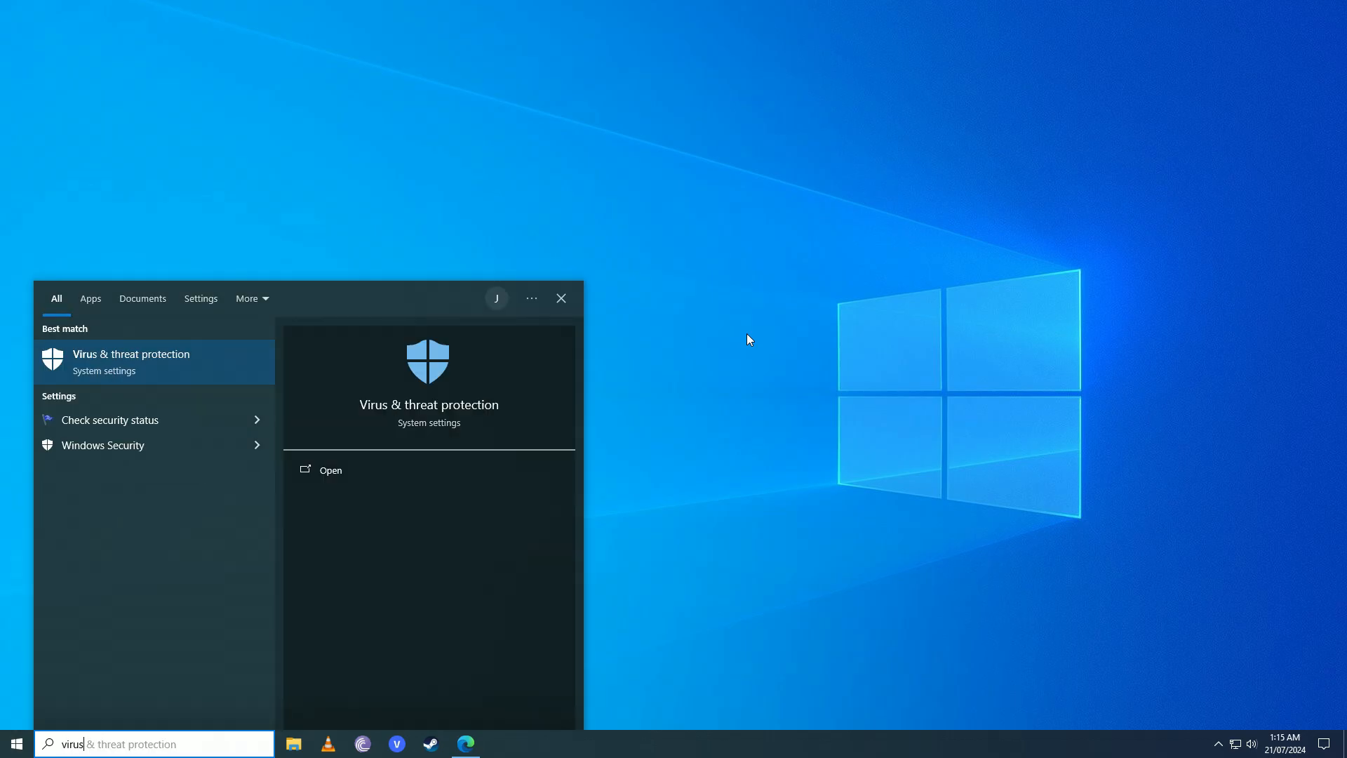
Step: Check Virus & threat protection shows no threats and real-time protection on, then return to the overview
click(330, 469)
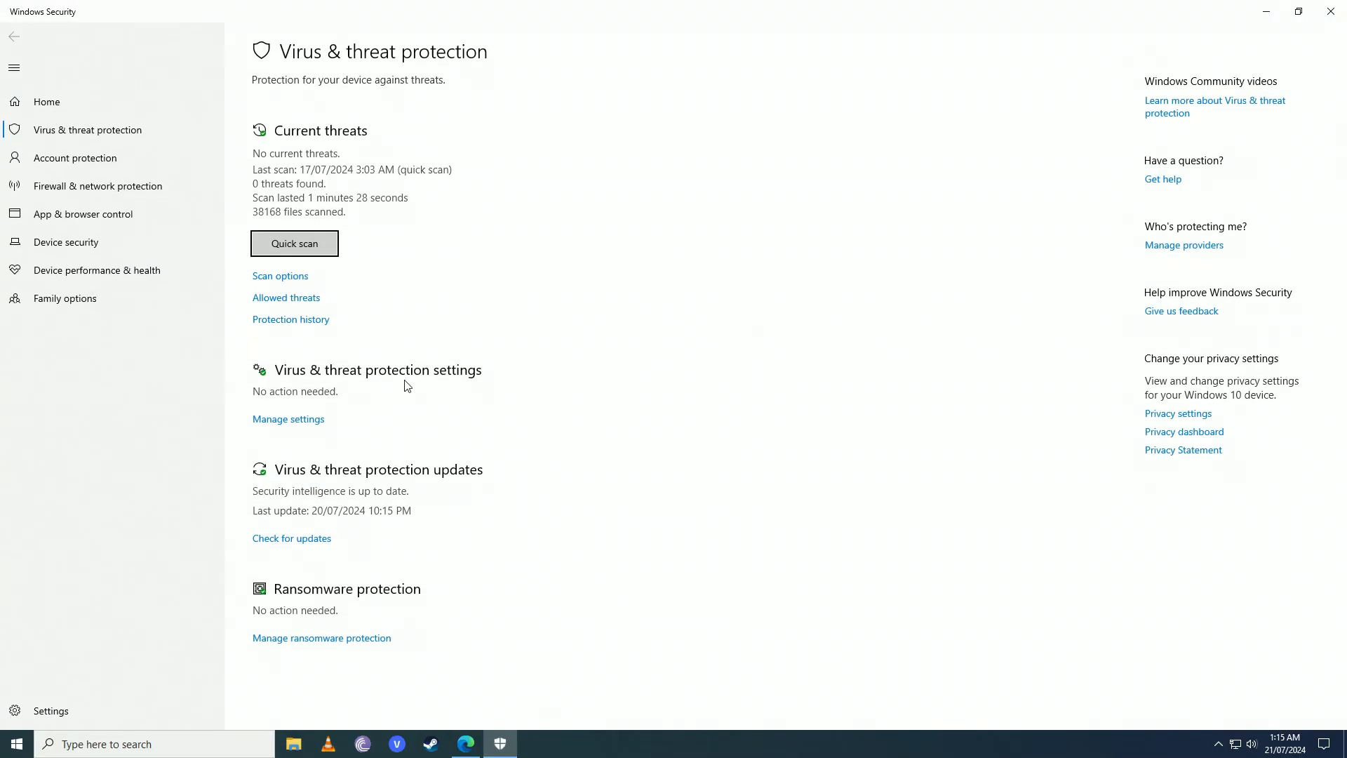
mouse_move(943, 127)
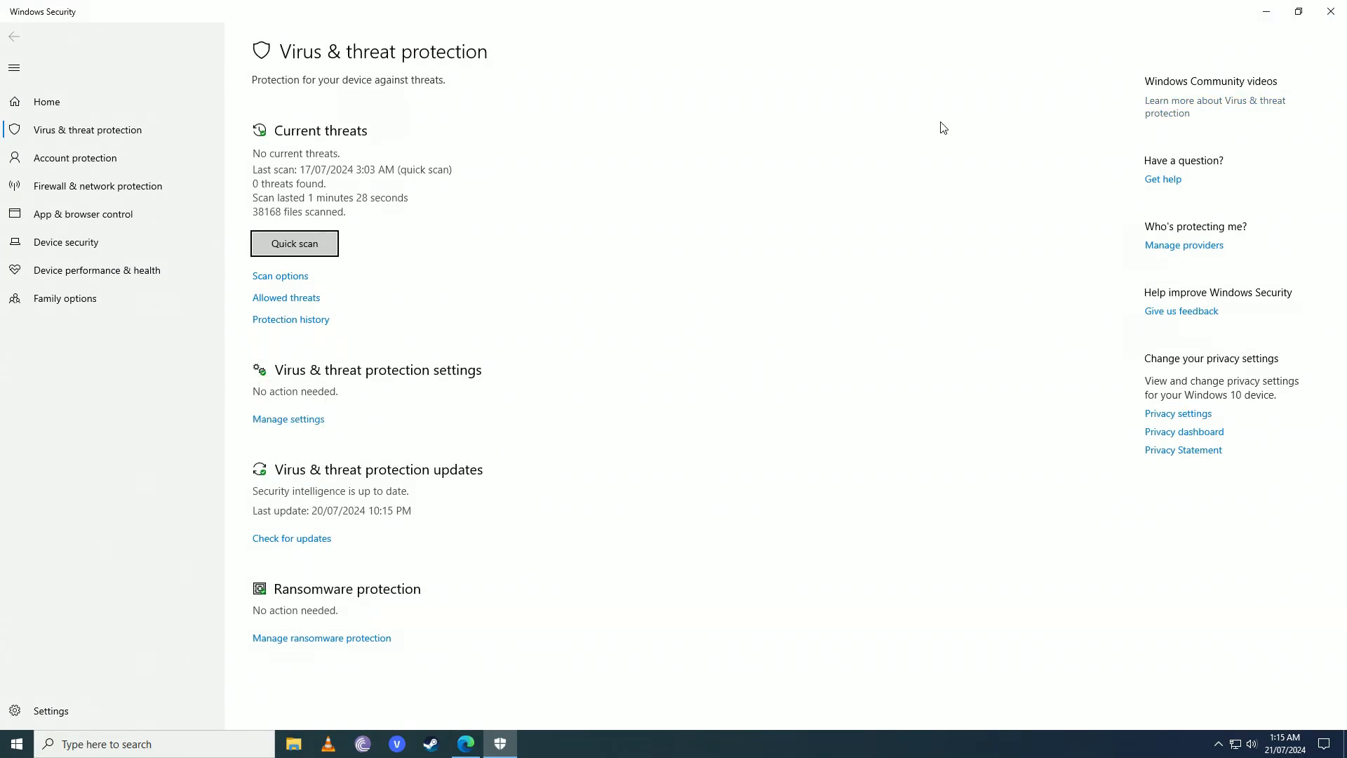
mouse_move(881, 97)
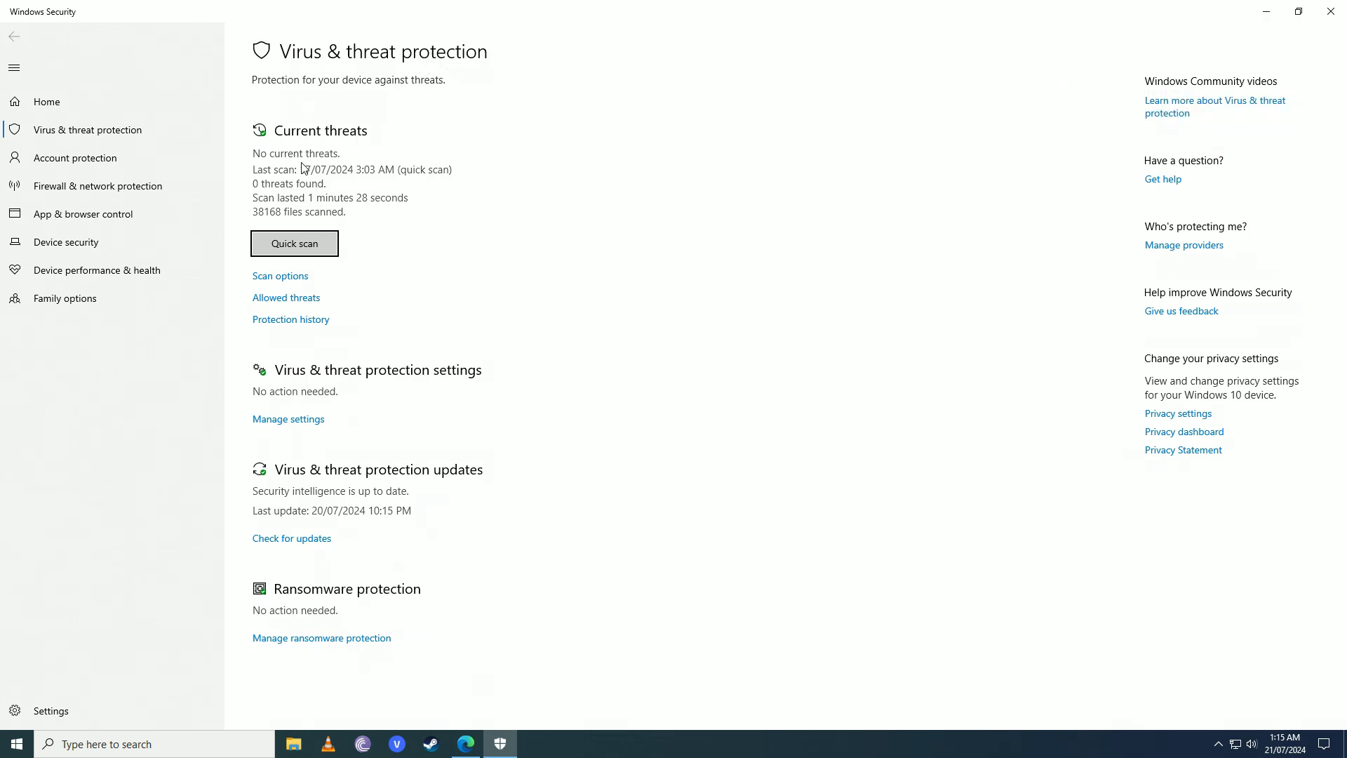
mouse_move(673, 425)
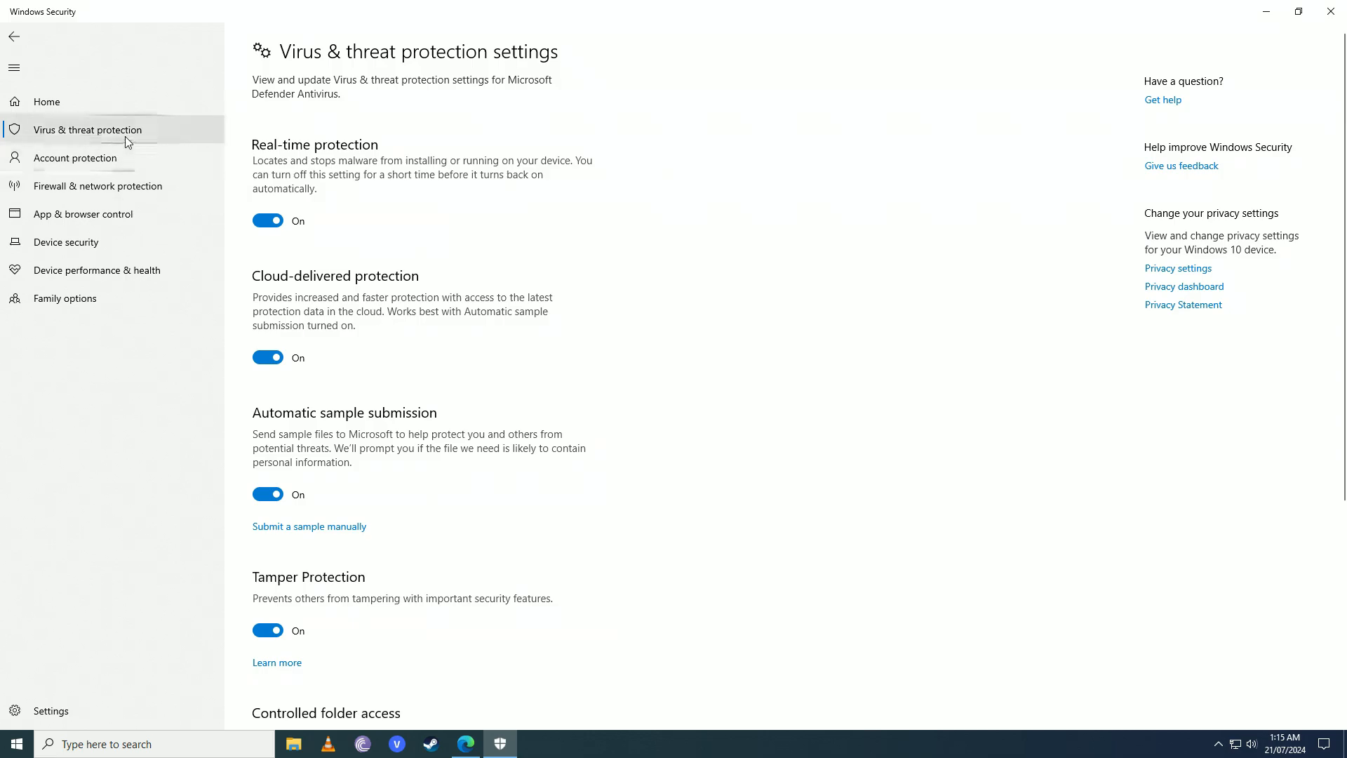
click(14, 37)
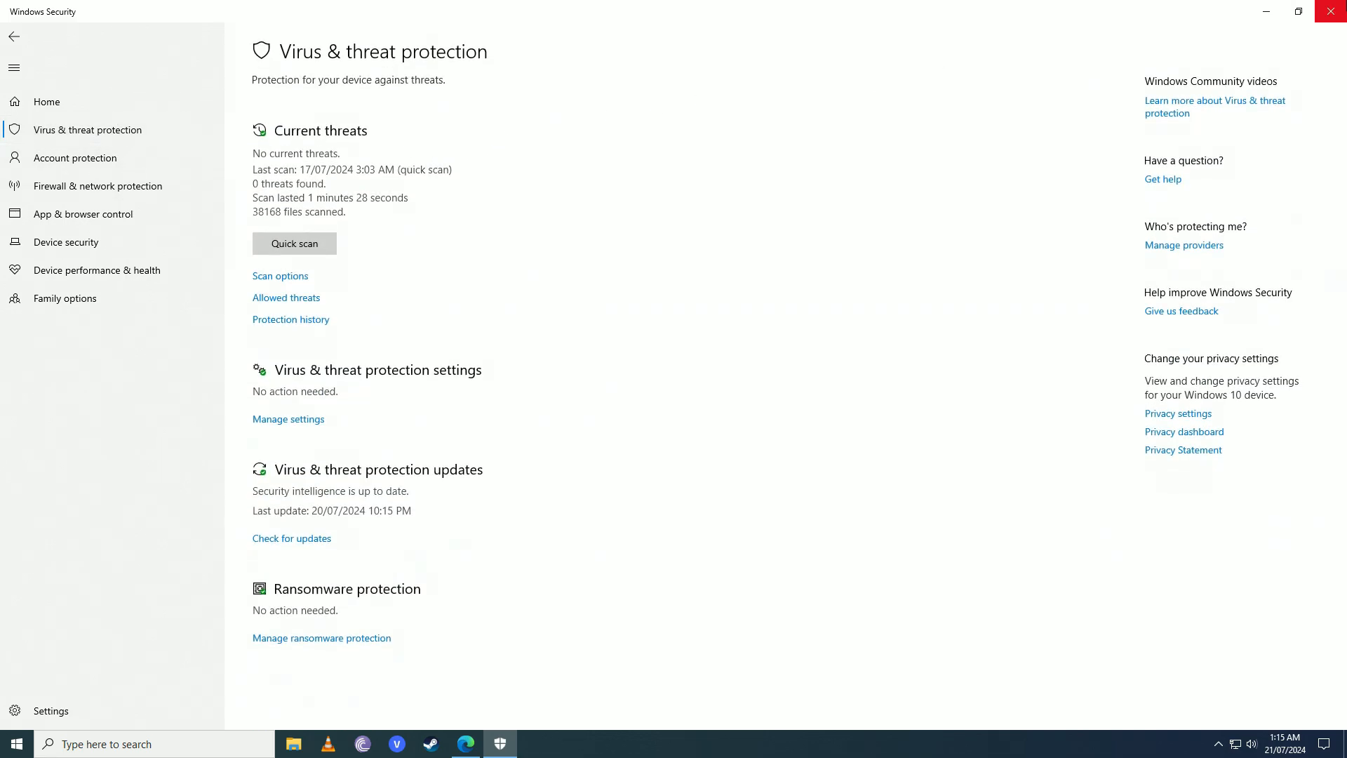